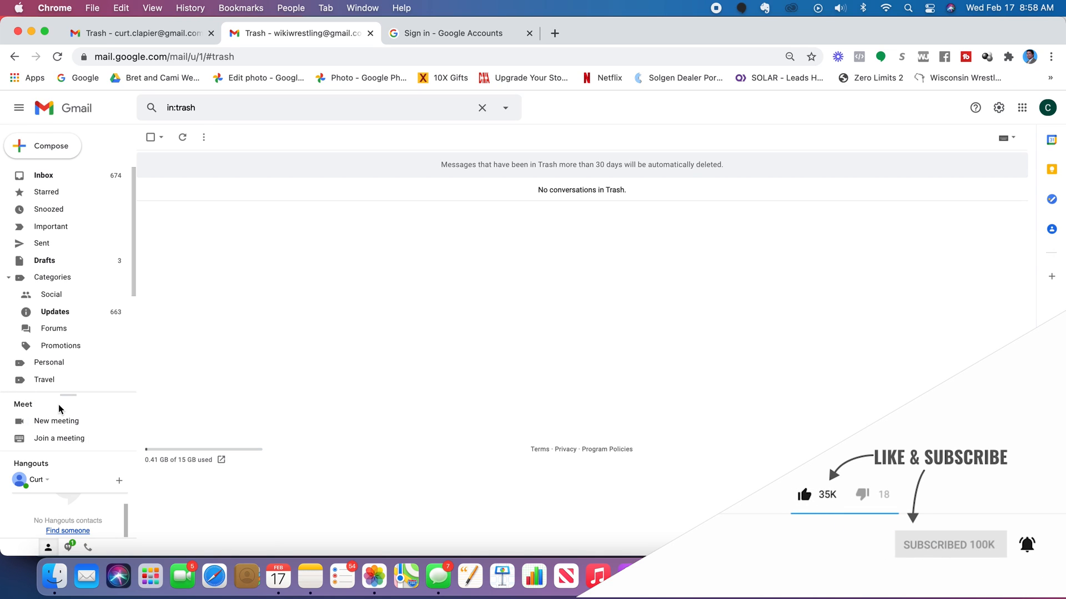
mouse_move(57, 421)
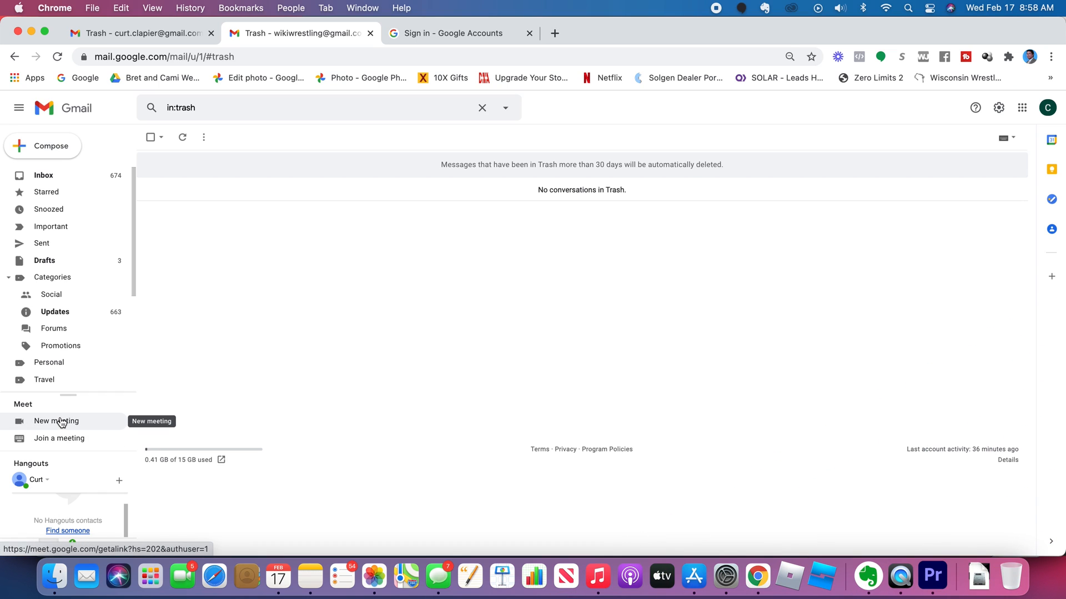
mouse_move(73, 455)
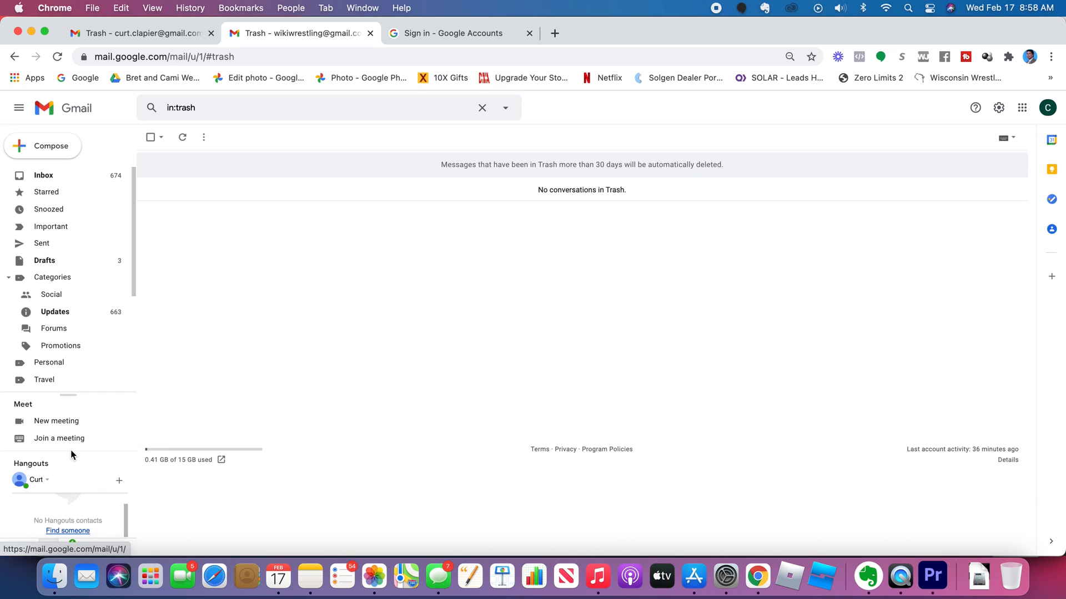
mouse_move(57, 421)
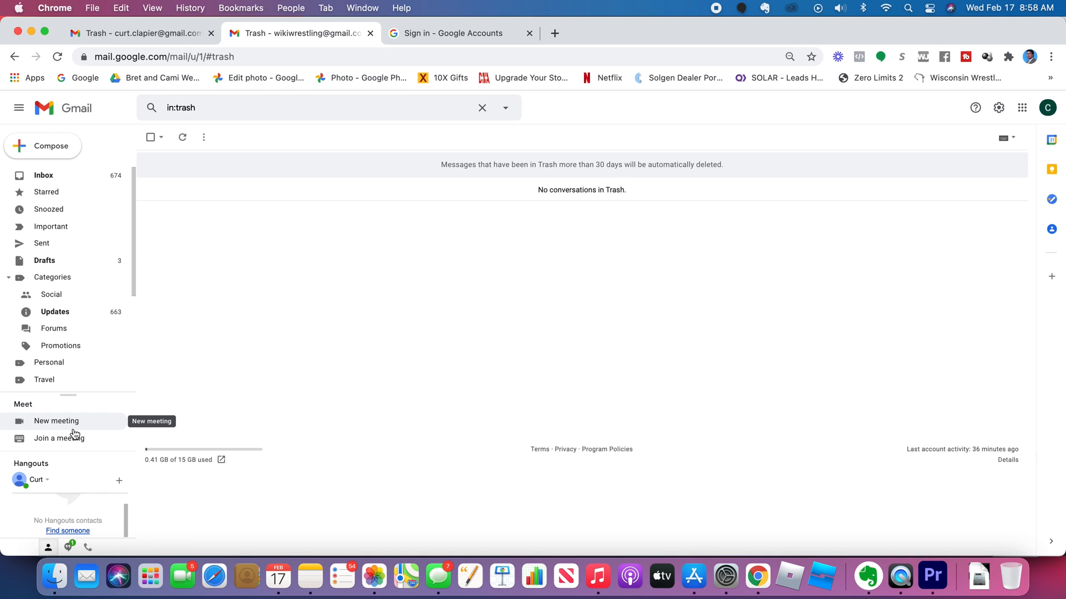
mouse_move(93, 425)
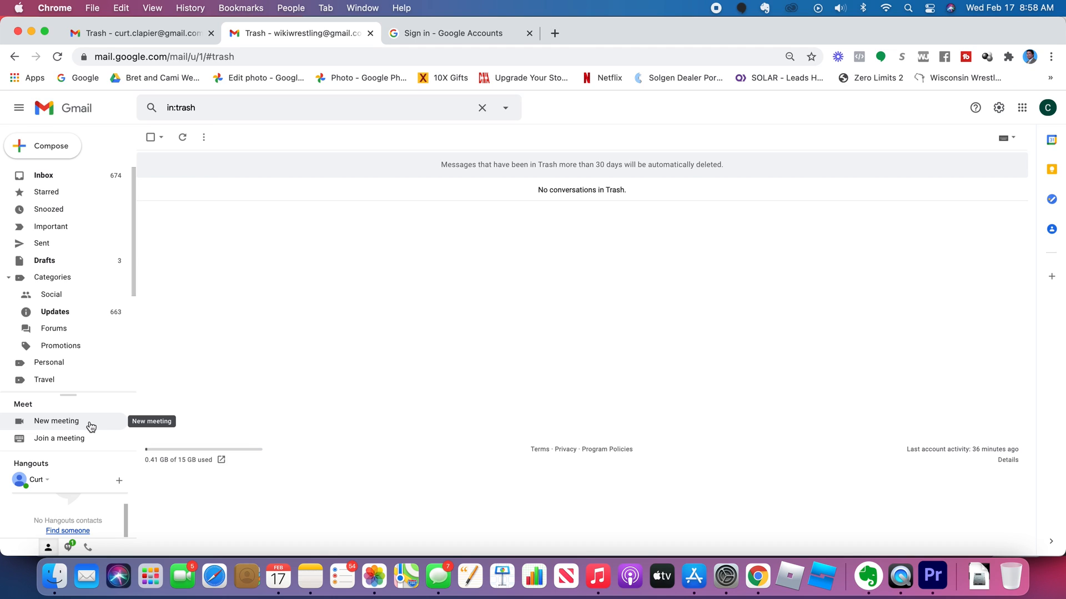
mouse_move(149, 226)
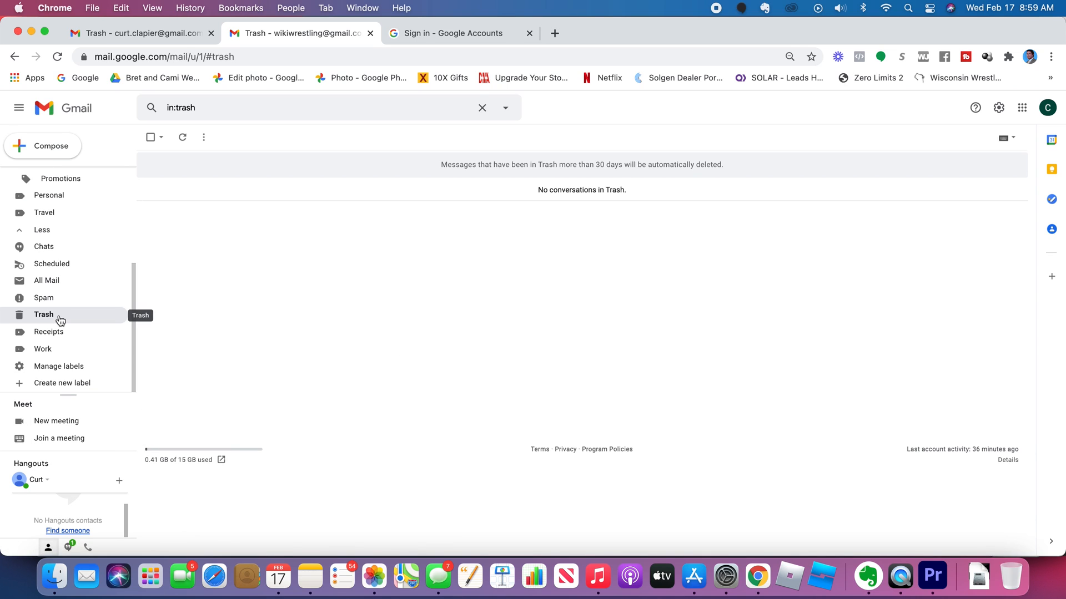
mouse_move(71, 452)
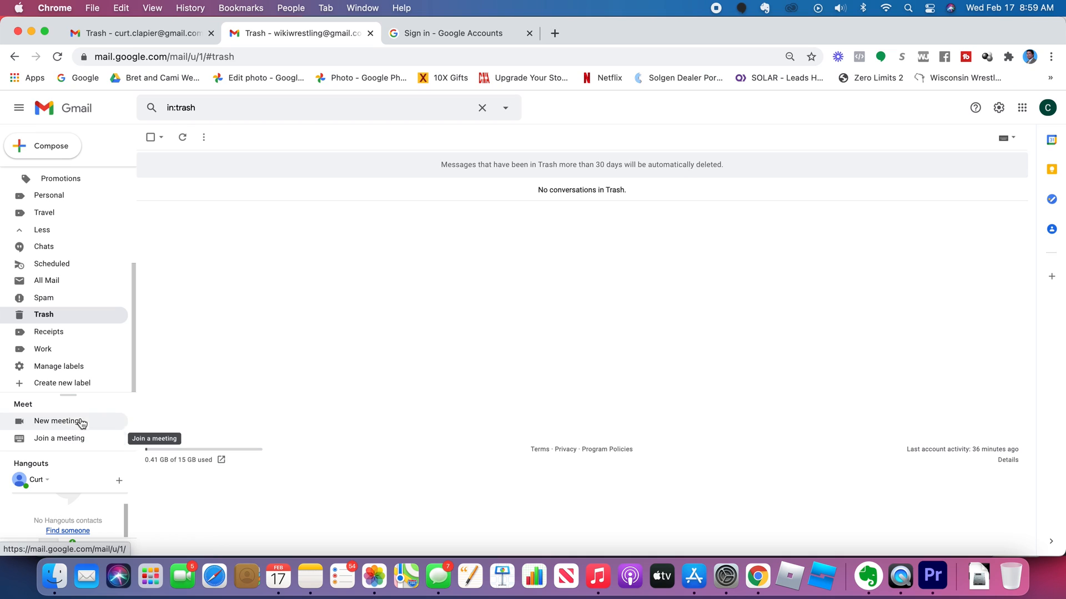
mouse_move(56, 403)
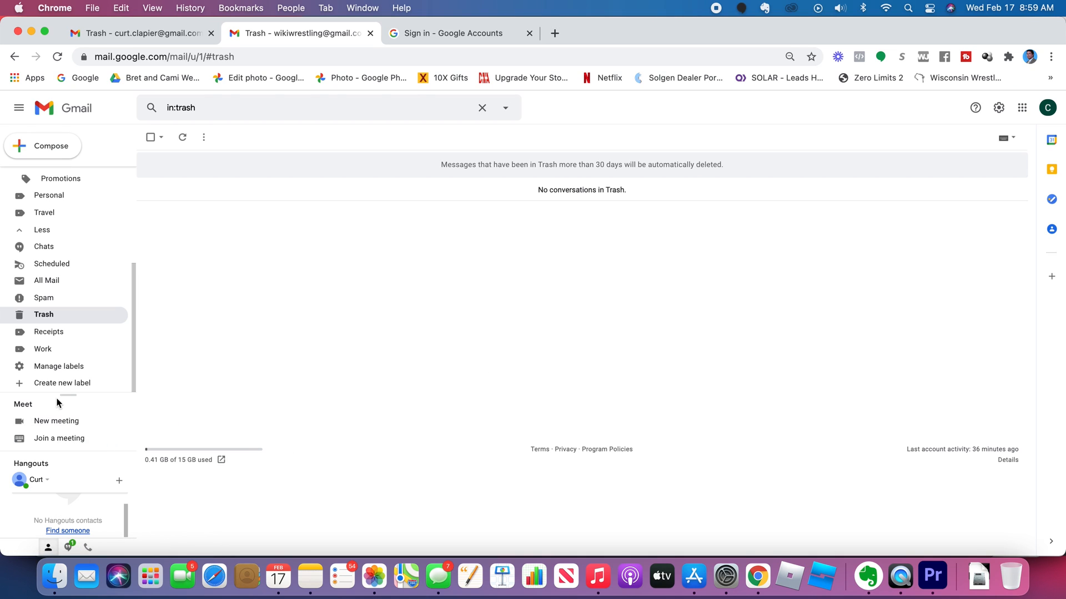
mouse_move(998, 108)
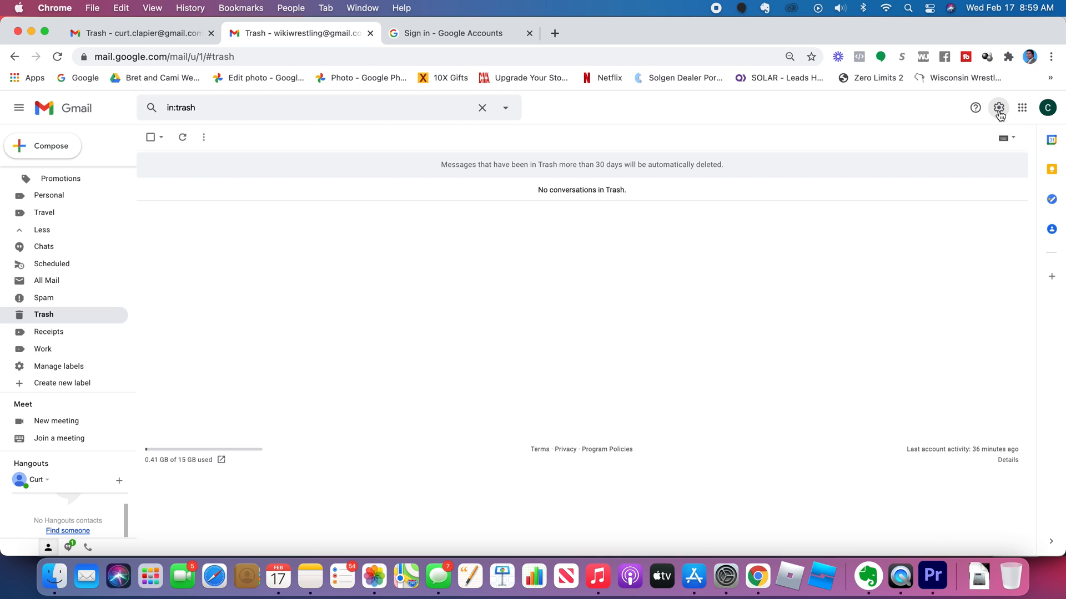
In Chat and Meet settings, choose 'Hide the Meet section in the main menu' and save.
left_click(998, 108)
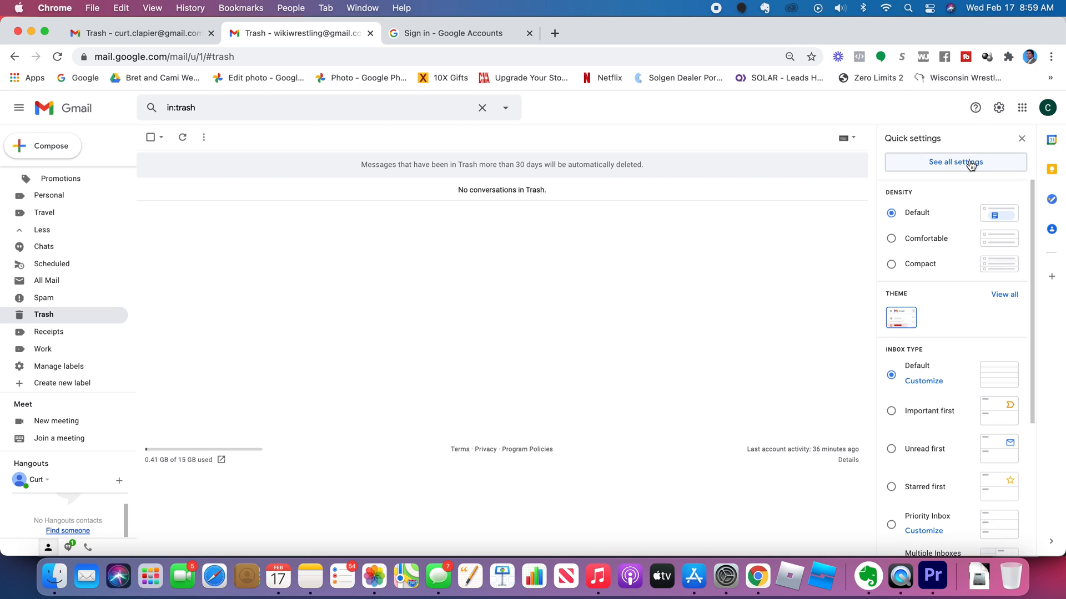
left_click(955, 162)
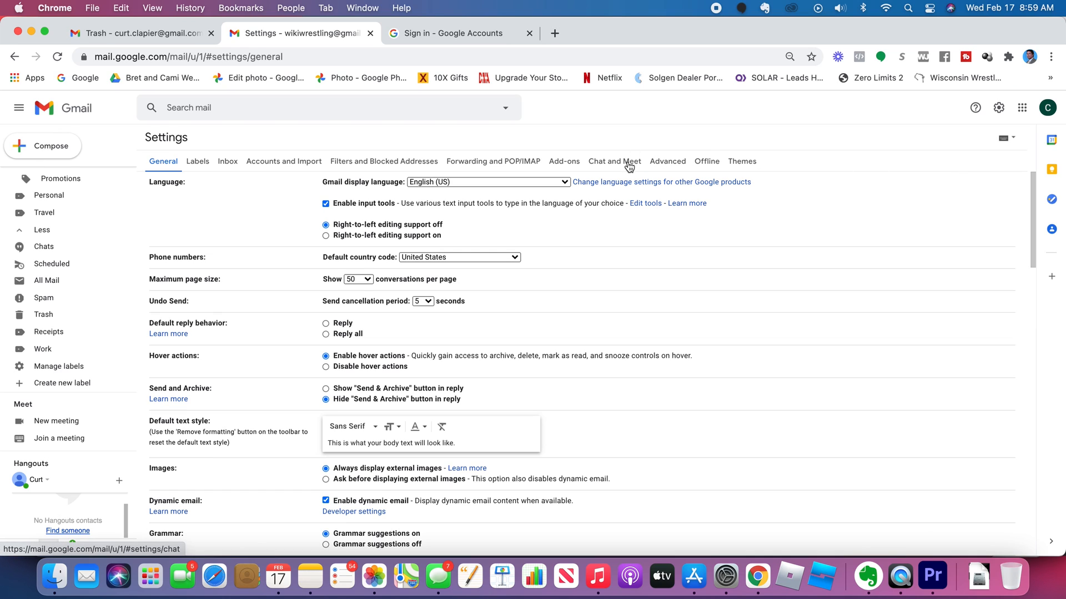
left_click(614, 161)
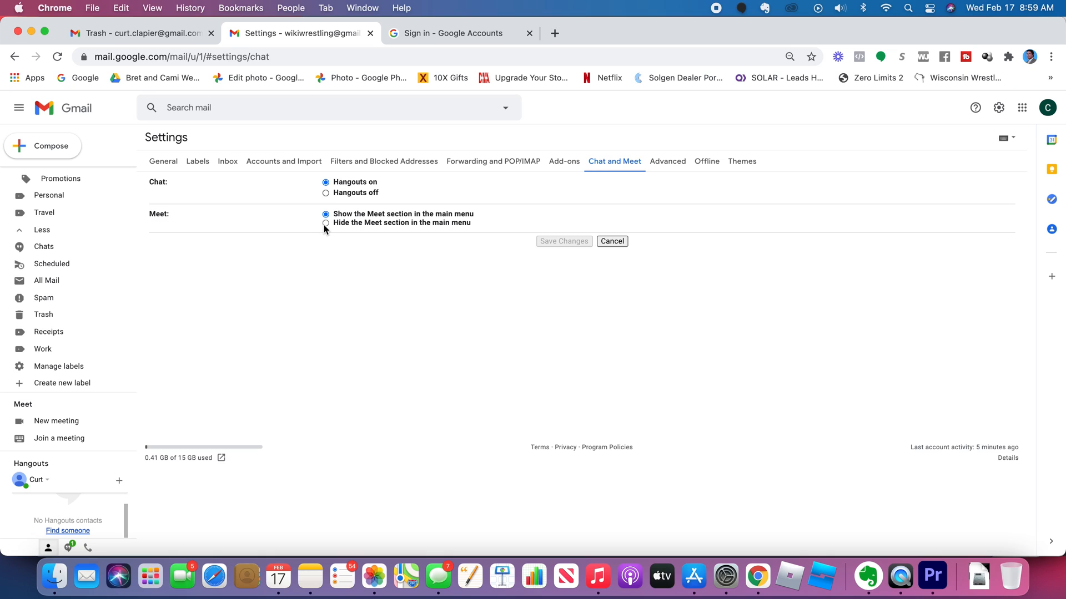
left_click(326, 223)
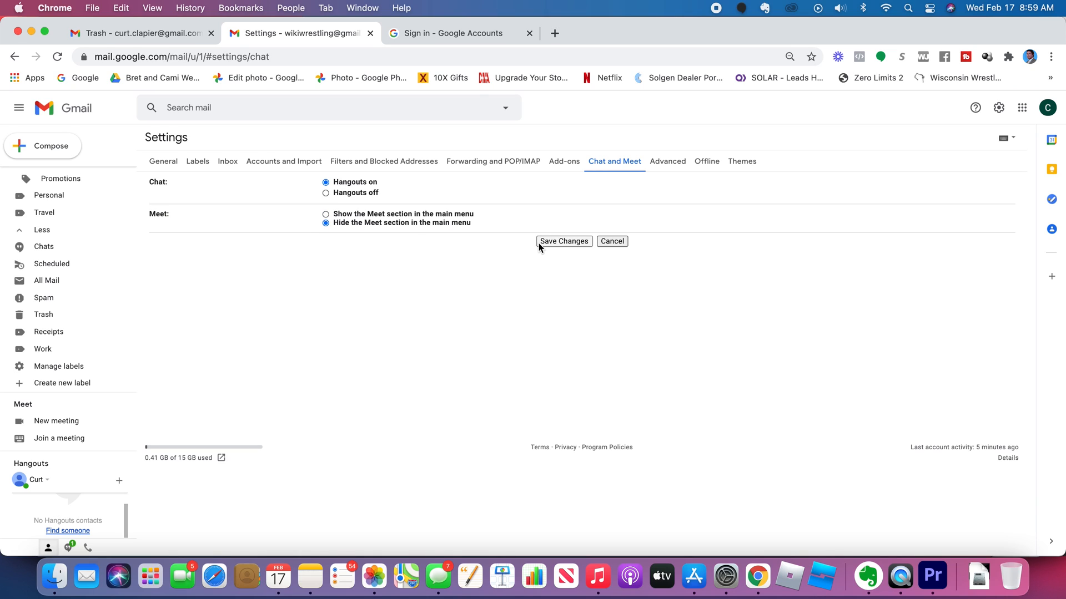
left_click(563, 241)
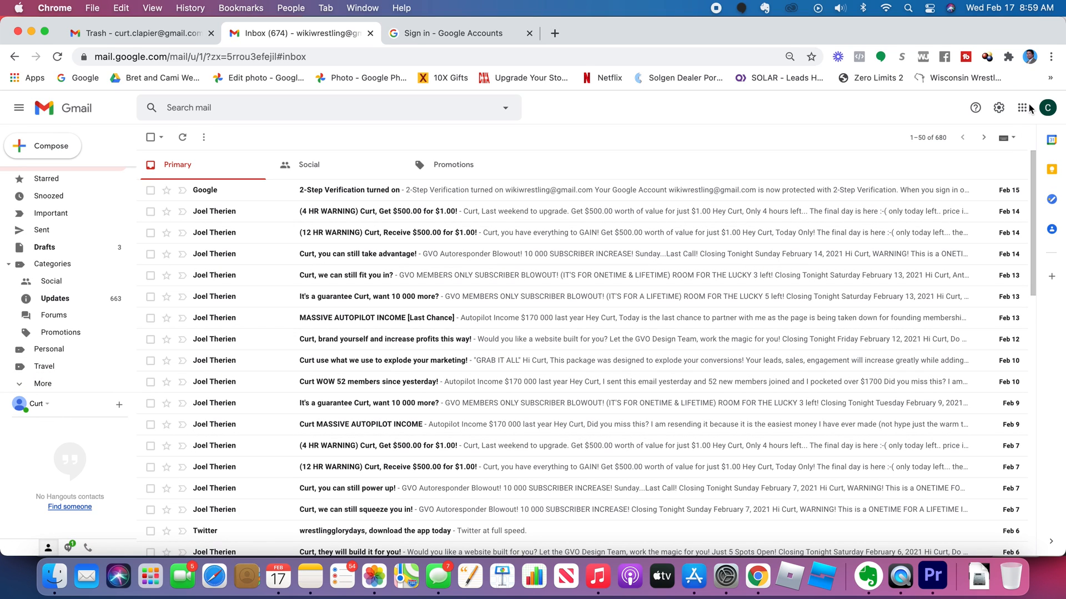
In Chat and Meet settings, choose 'Show the Meet section in the main menu' and save.
left_click(998, 108)
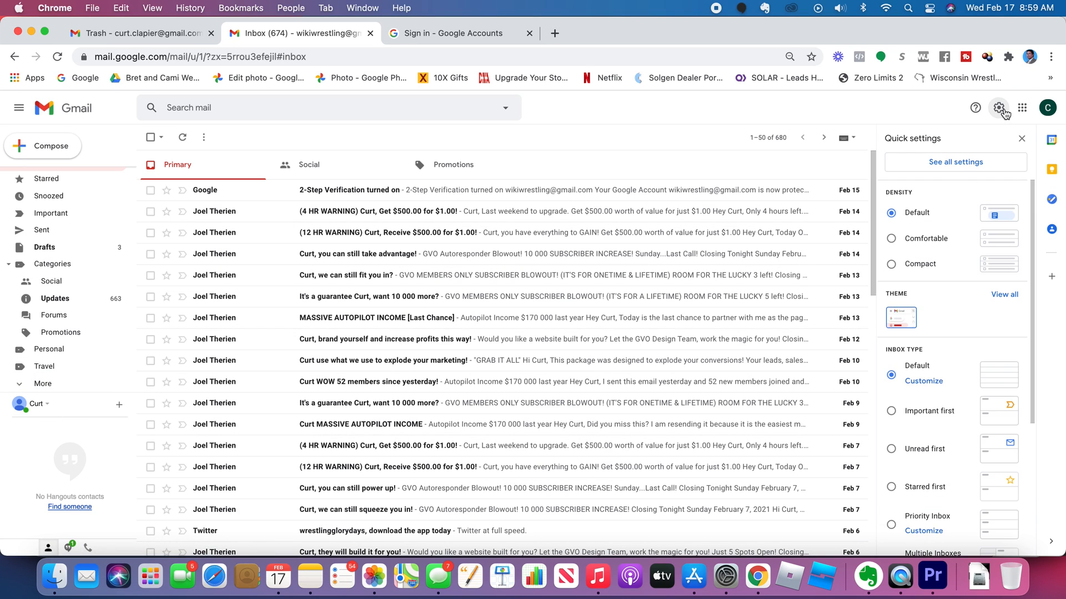
left_click(955, 162)
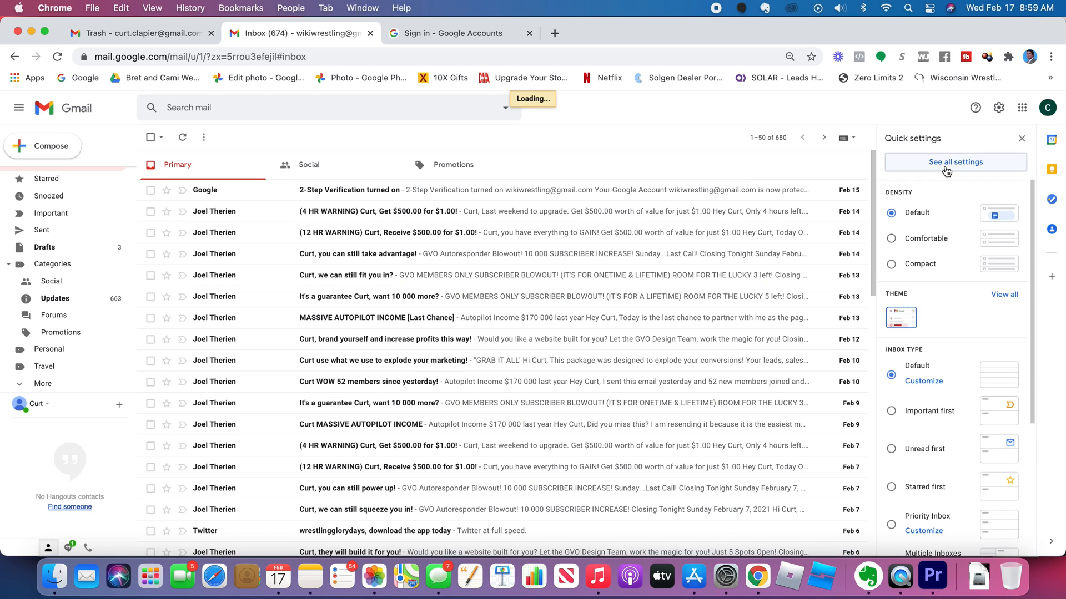
left_click(955, 163)
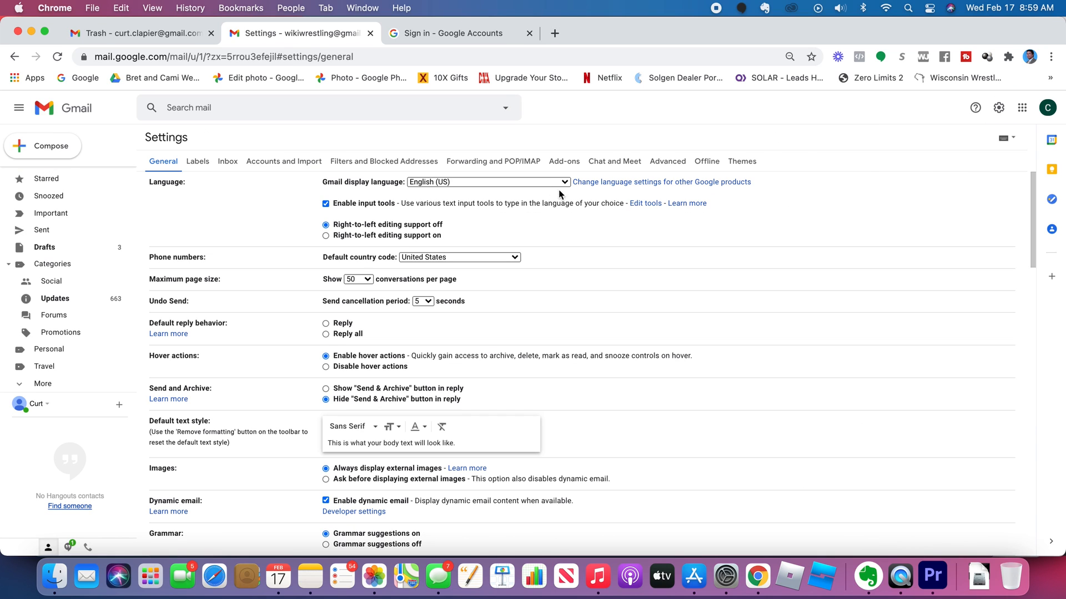
left_click(613, 161)
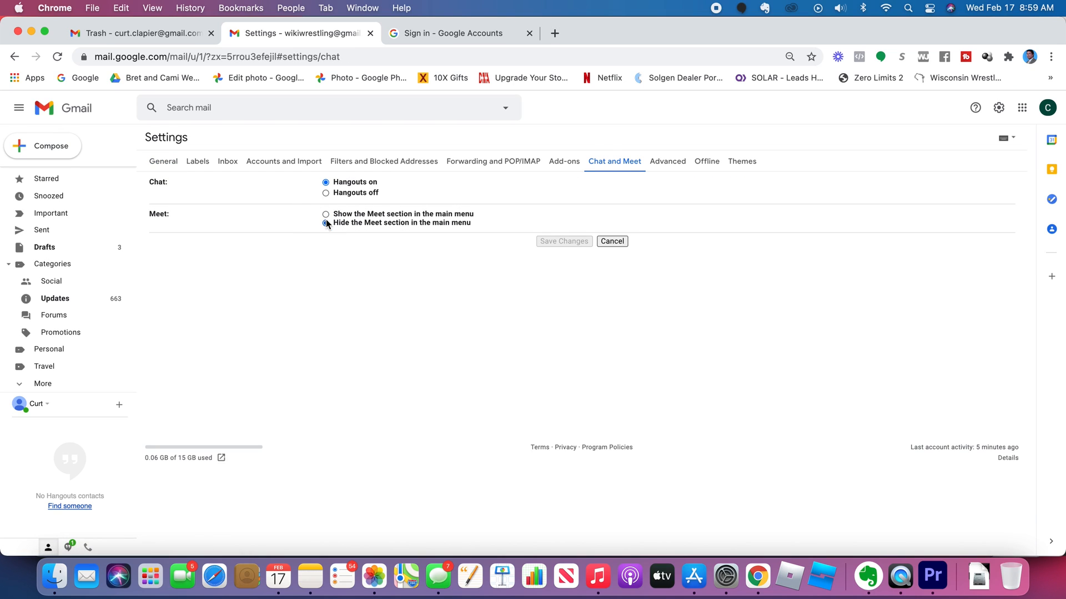
left_click(325, 214)
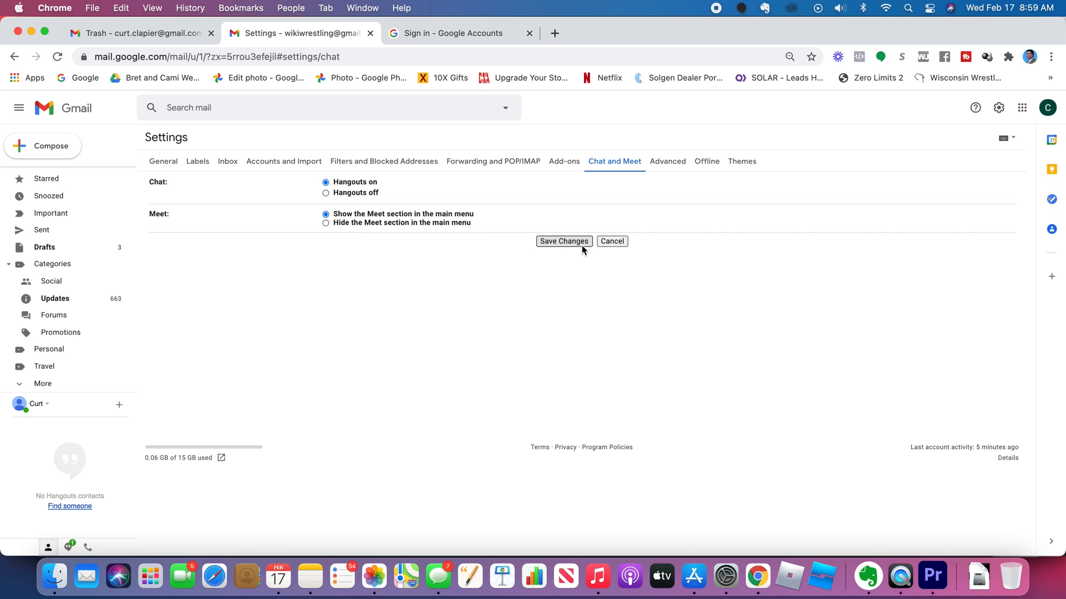
left_click(564, 241)
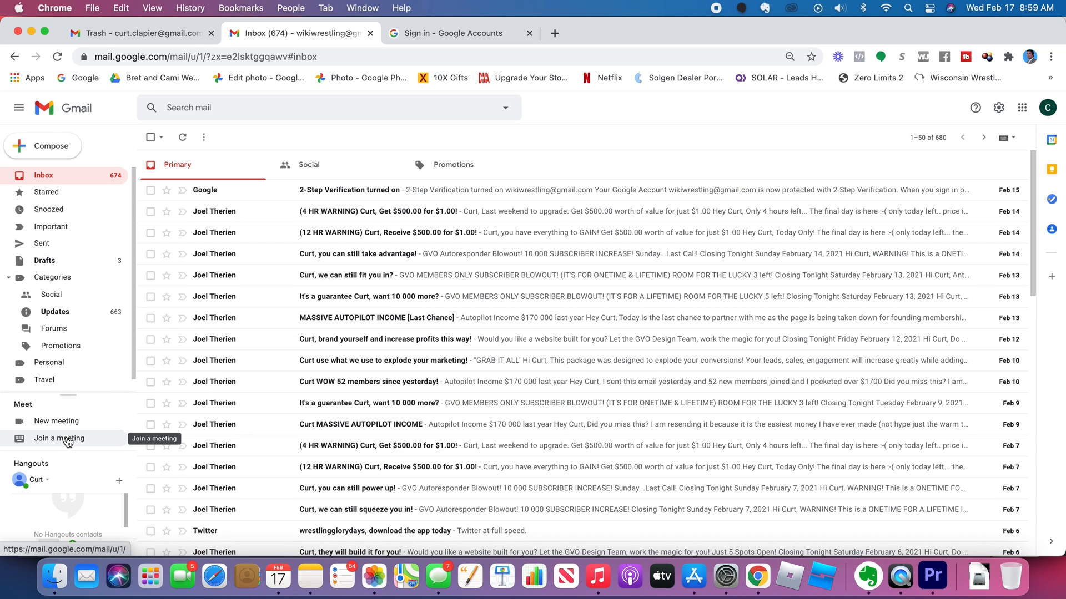
Bring up the 'Got a meeting code?' prompt from the sidebar and dismiss it without a code.
left_click(58, 438)
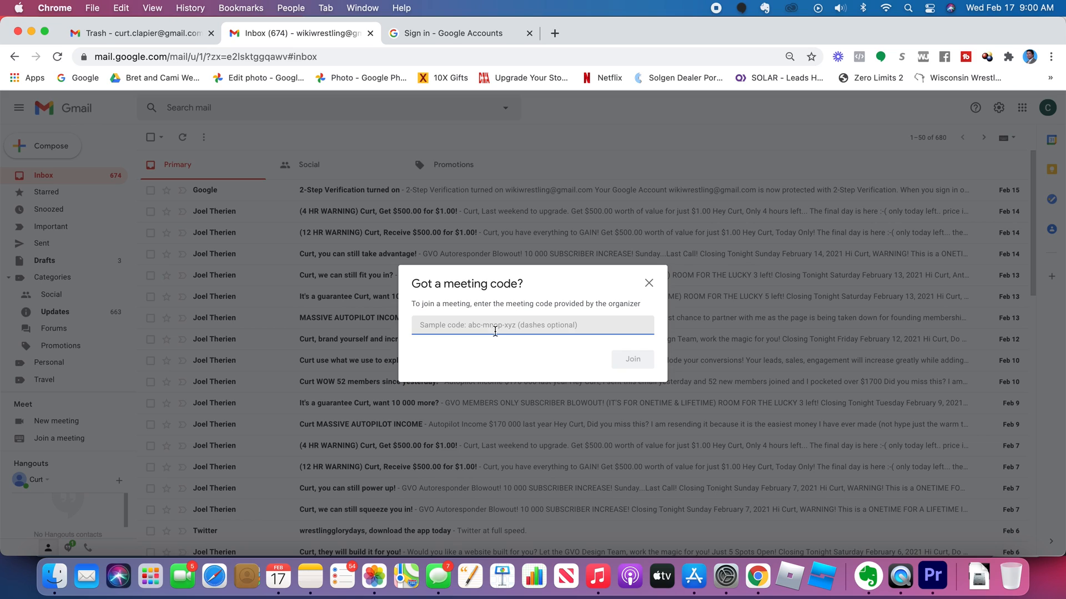
mouse_move(486, 330)
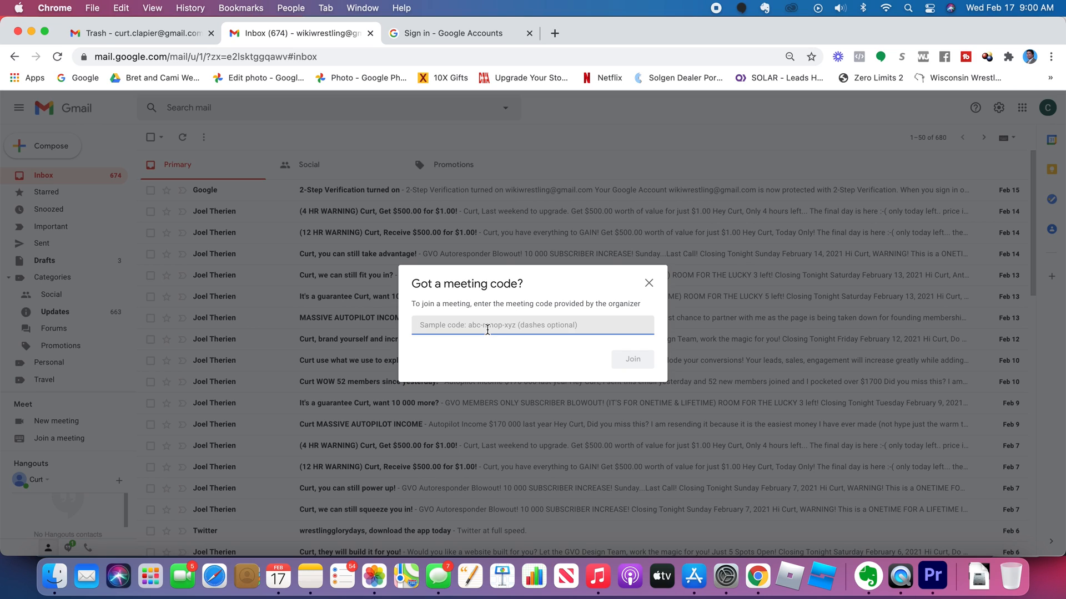
mouse_move(634, 283)
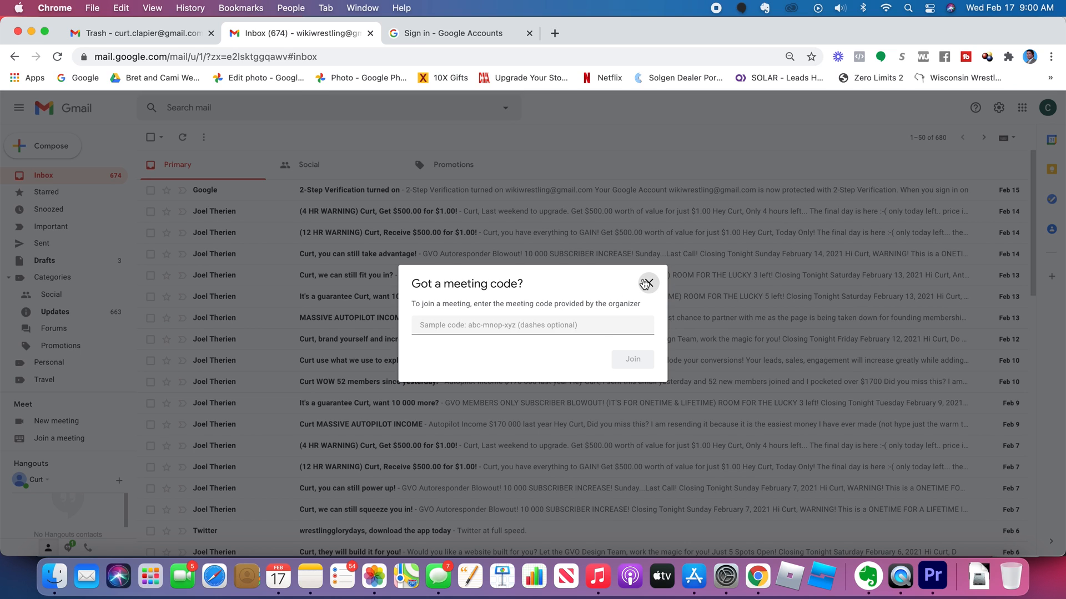
left_click(646, 283)
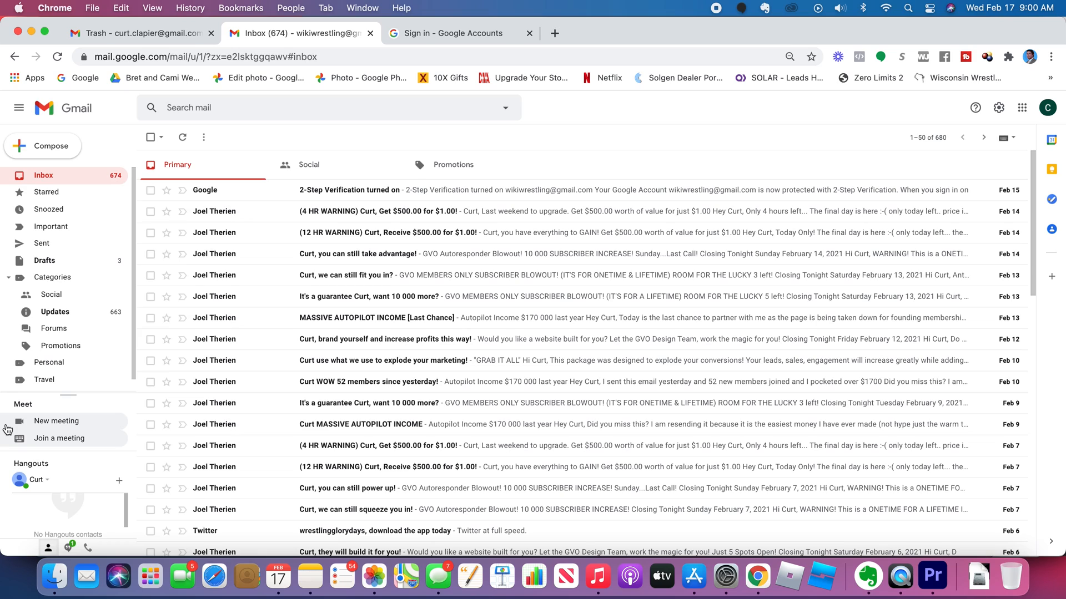
mouse_move(30, 421)
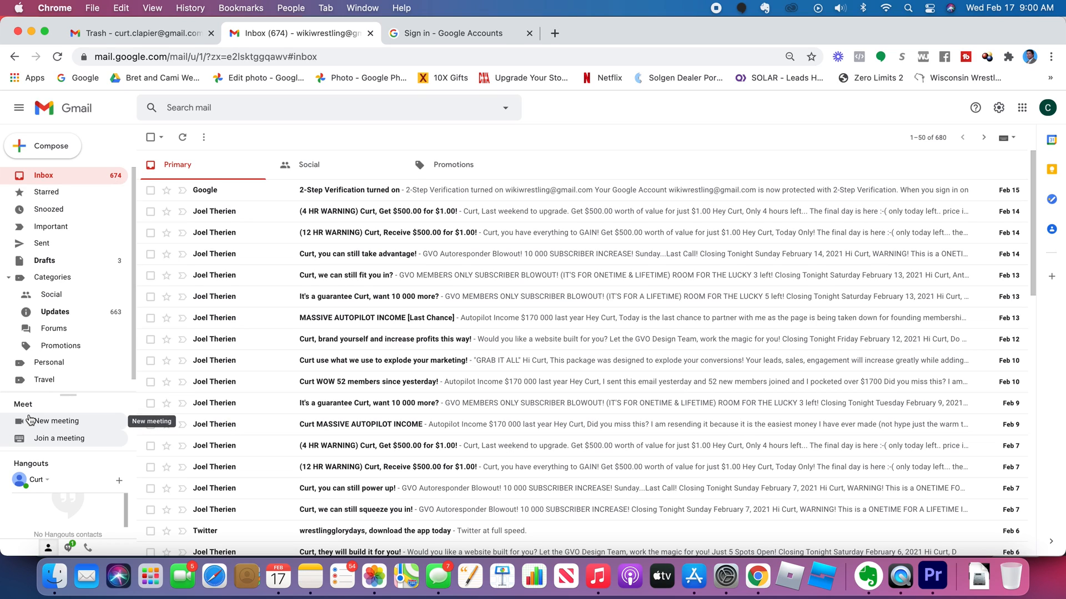
mouse_move(32, 419)
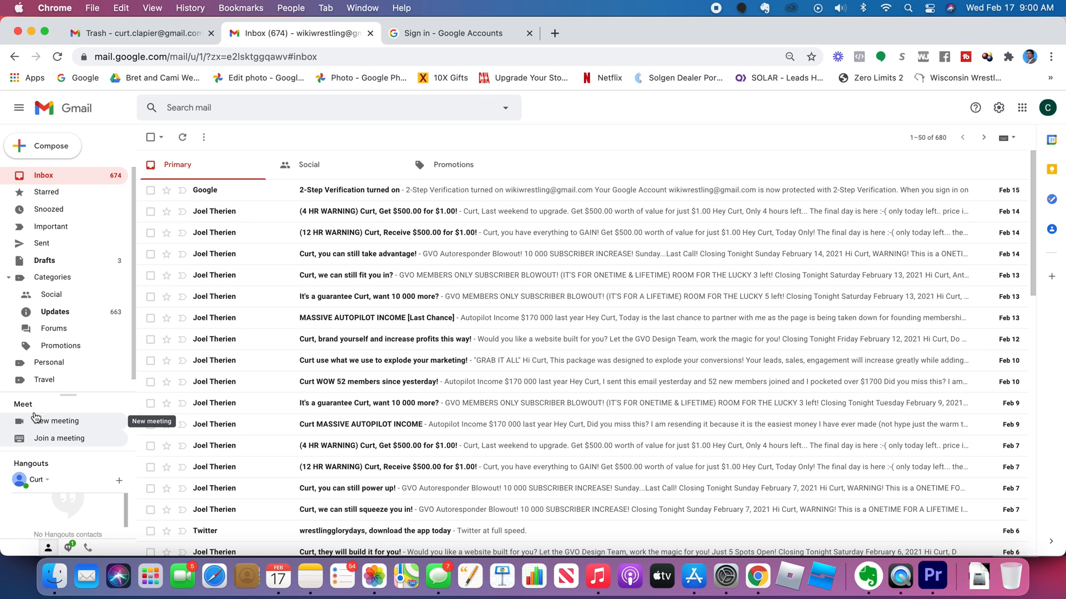
mouse_move(65, 404)
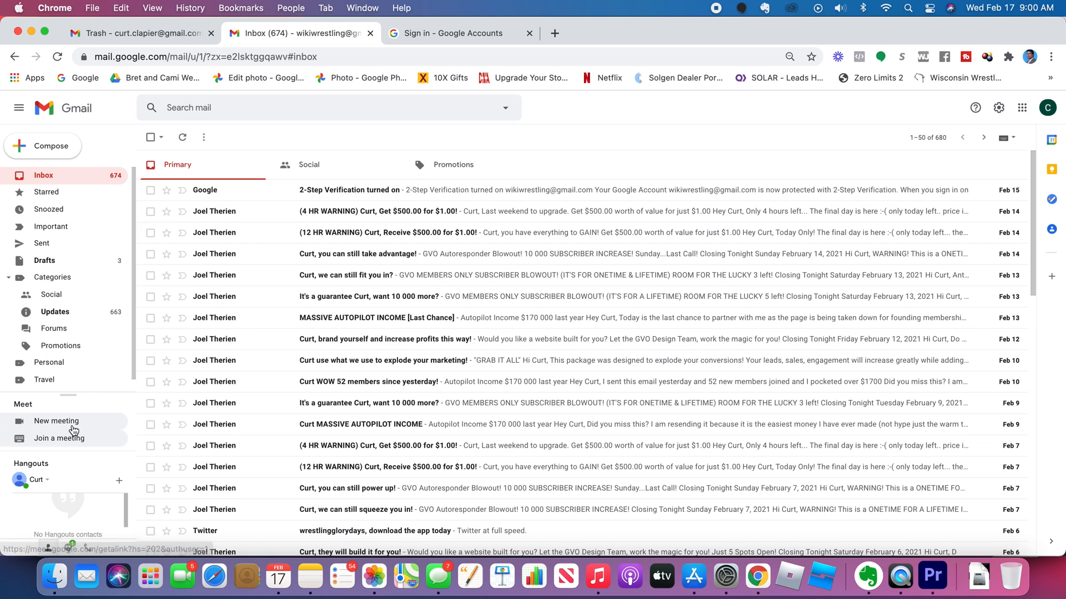
mouse_move(56, 421)
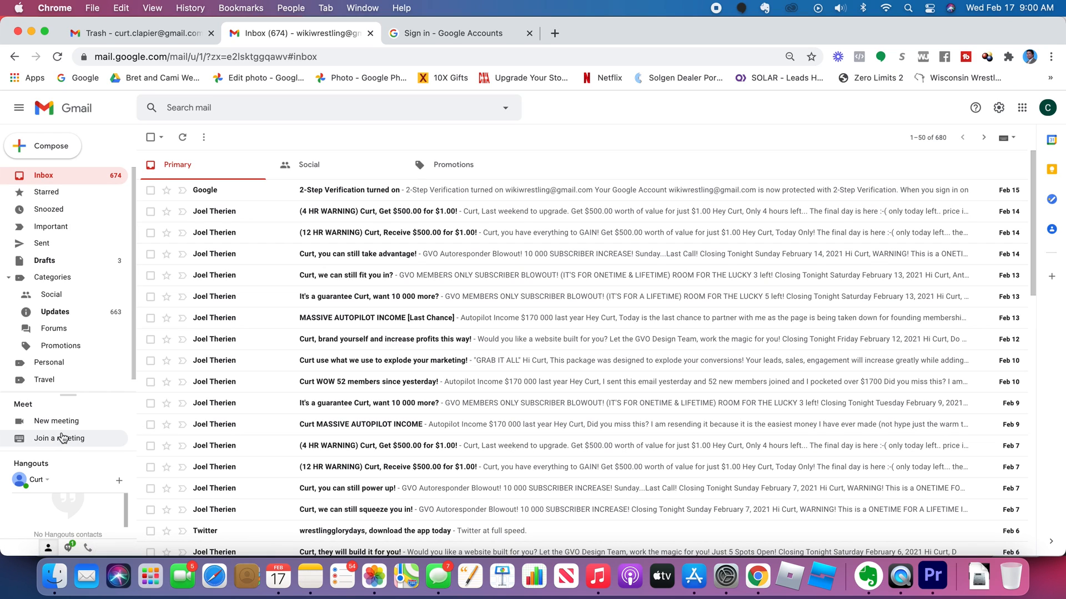
mouse_move(56, 420)
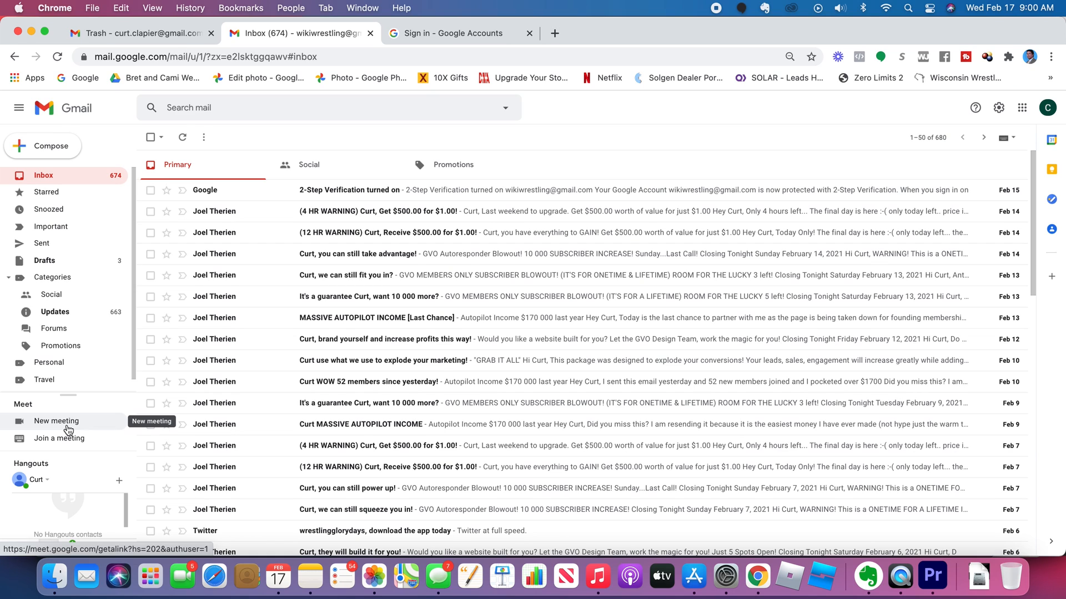
Start a new meeting from the Meet sidebar, copy its link and review the invite-sharing options.
left_click(57, 421)
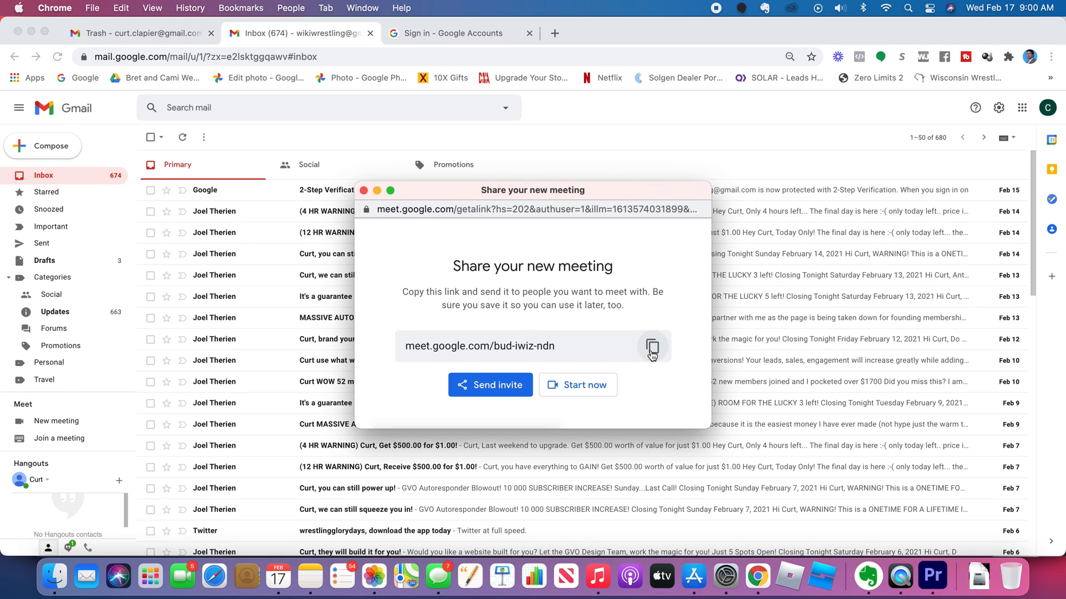
left_click(651, 345)
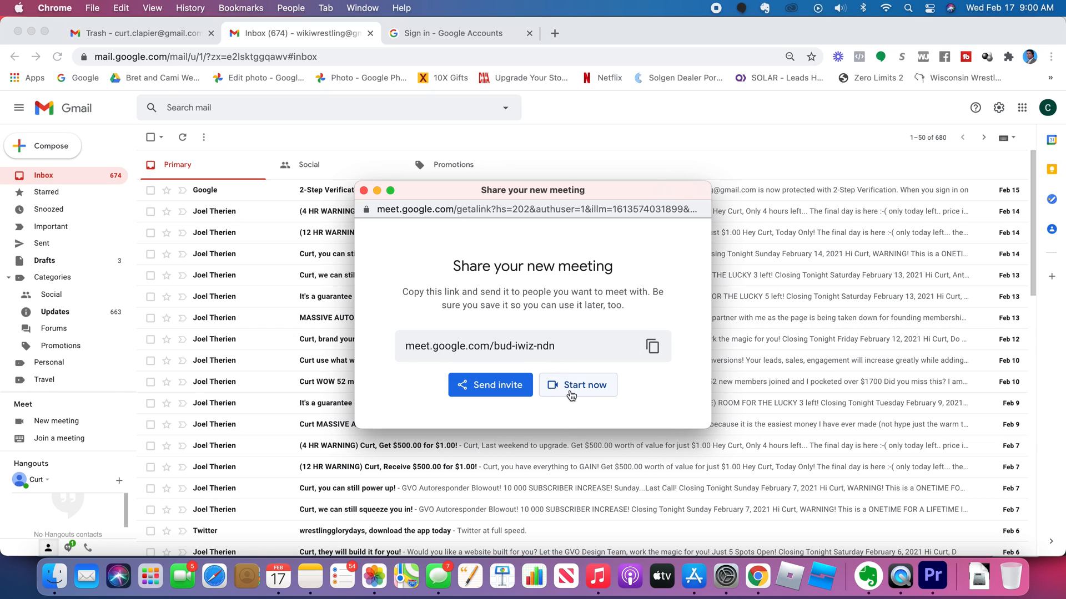
left_click(490, 386)
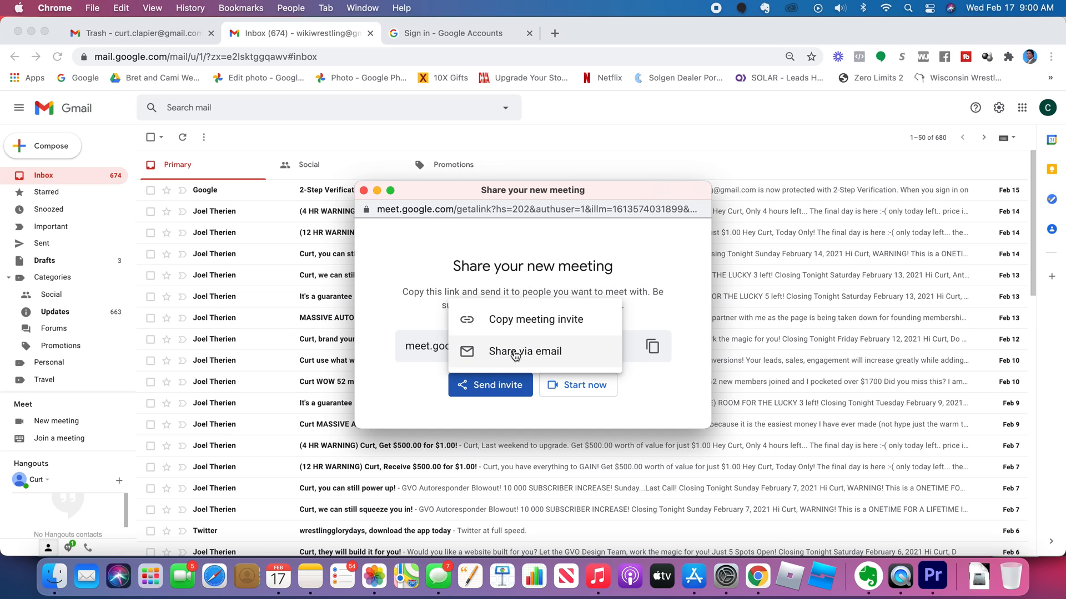
left_click(535, 320)
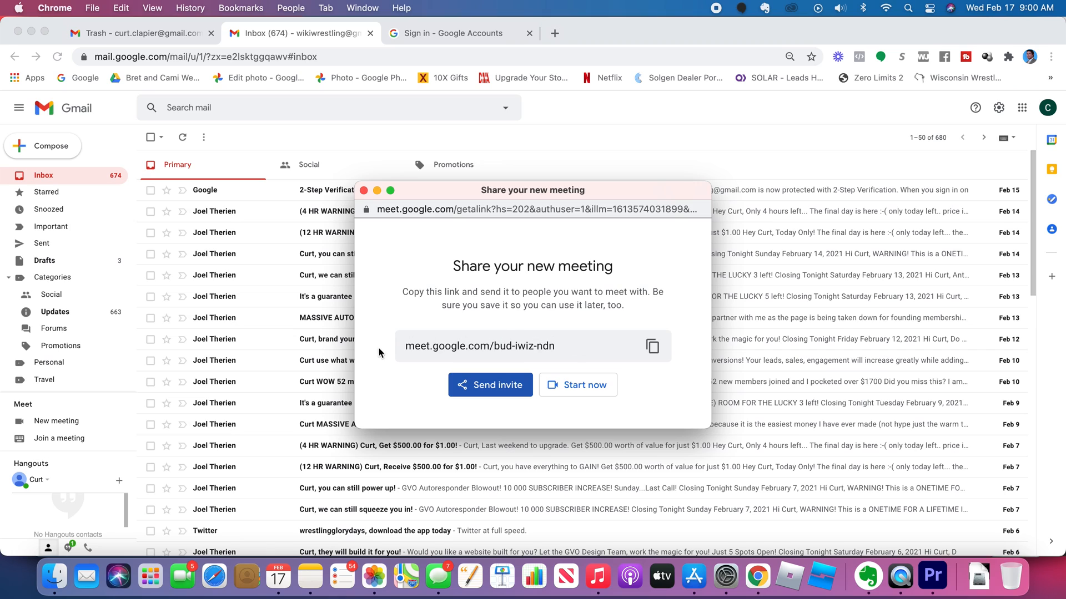
mouse_move(467, 333)
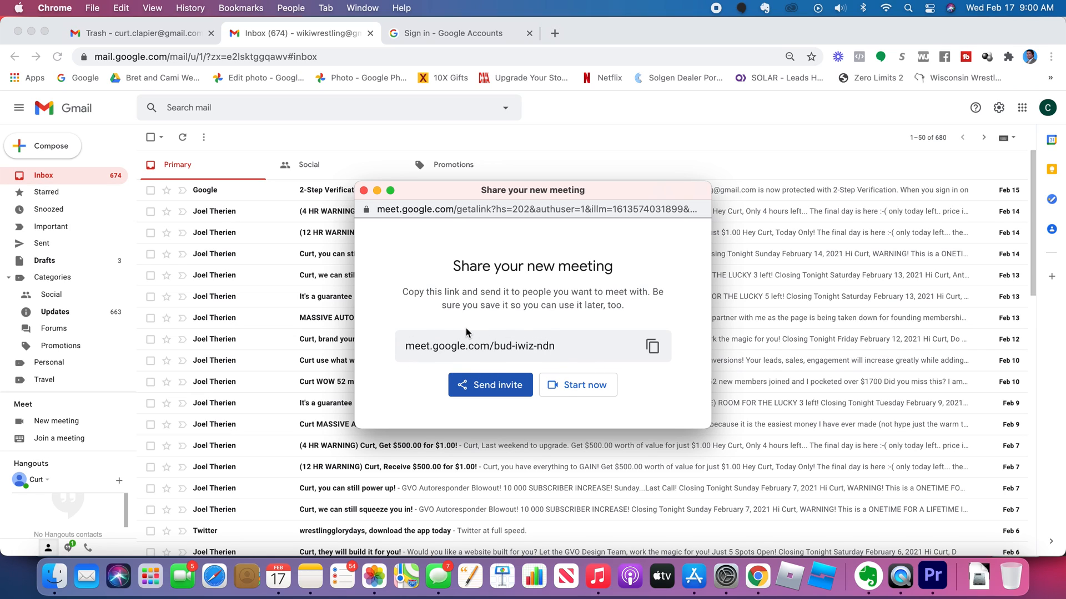
mouse_move(549, 358)
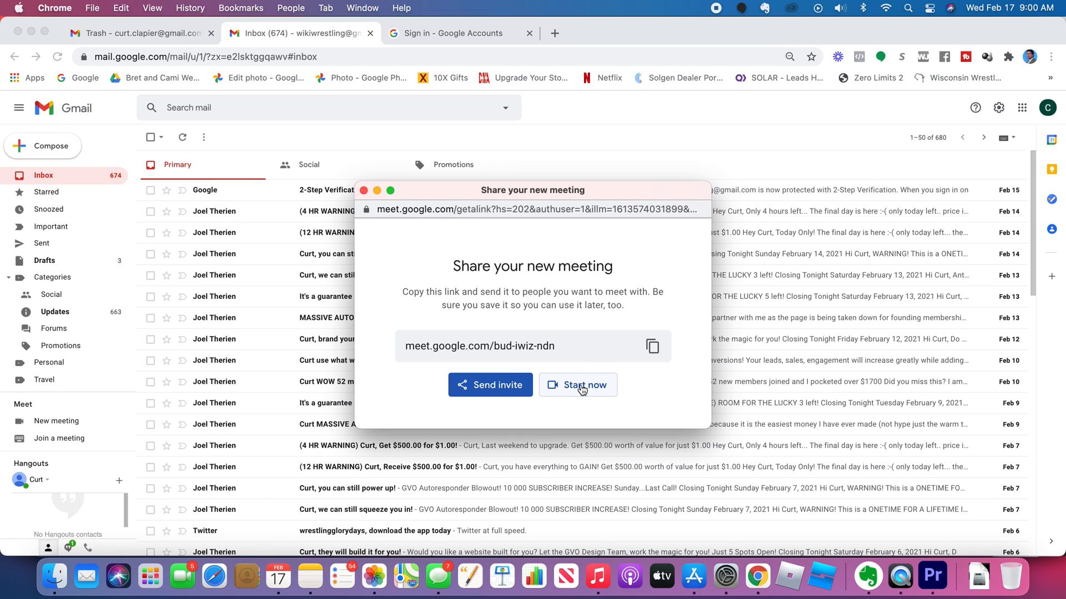
Start the meeting now with the camera turned on, then return to the Gmail Inbox tab.
left_click(577, 385)
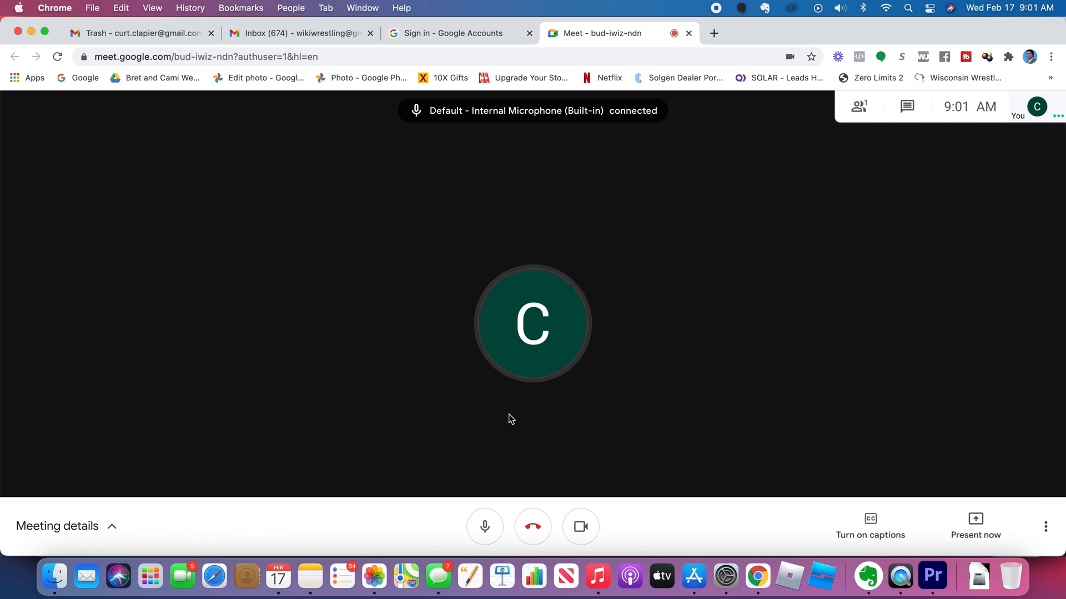
left_click(579, 527)
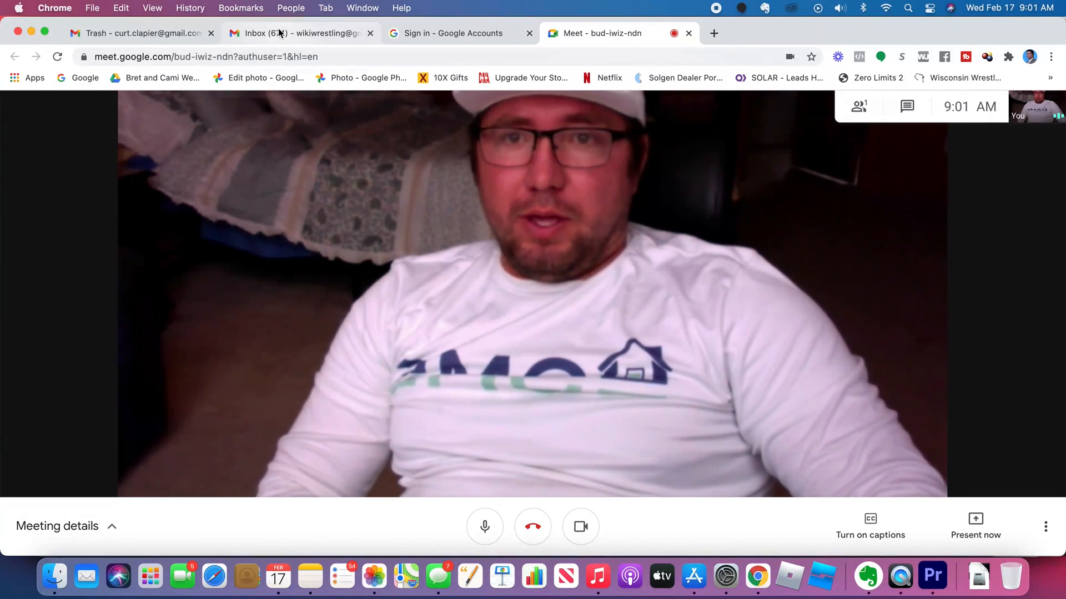
left_click(298, 32)
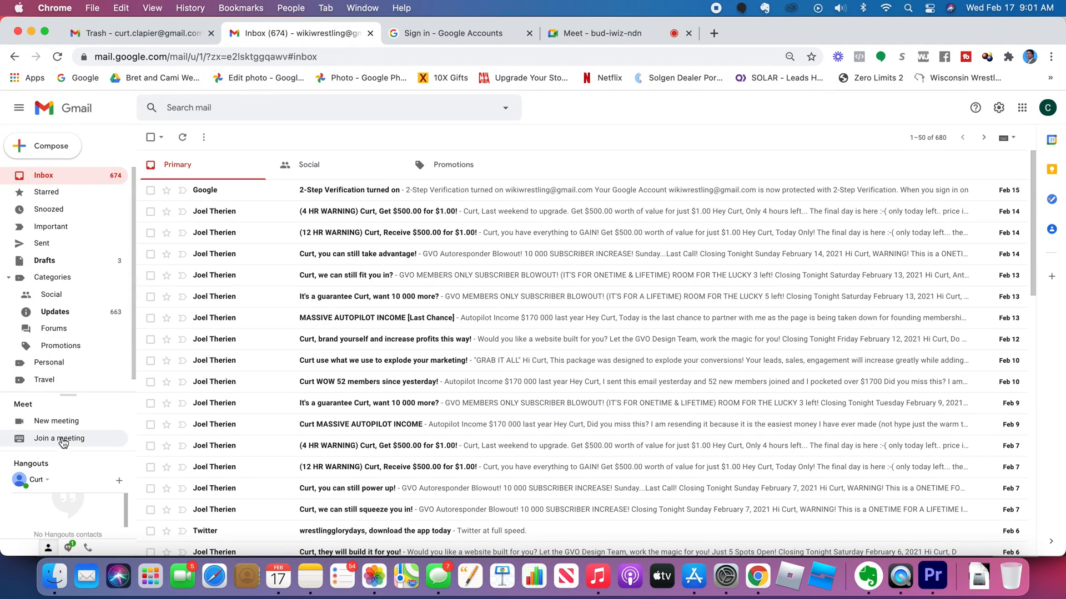
mouse_move(63, 443)
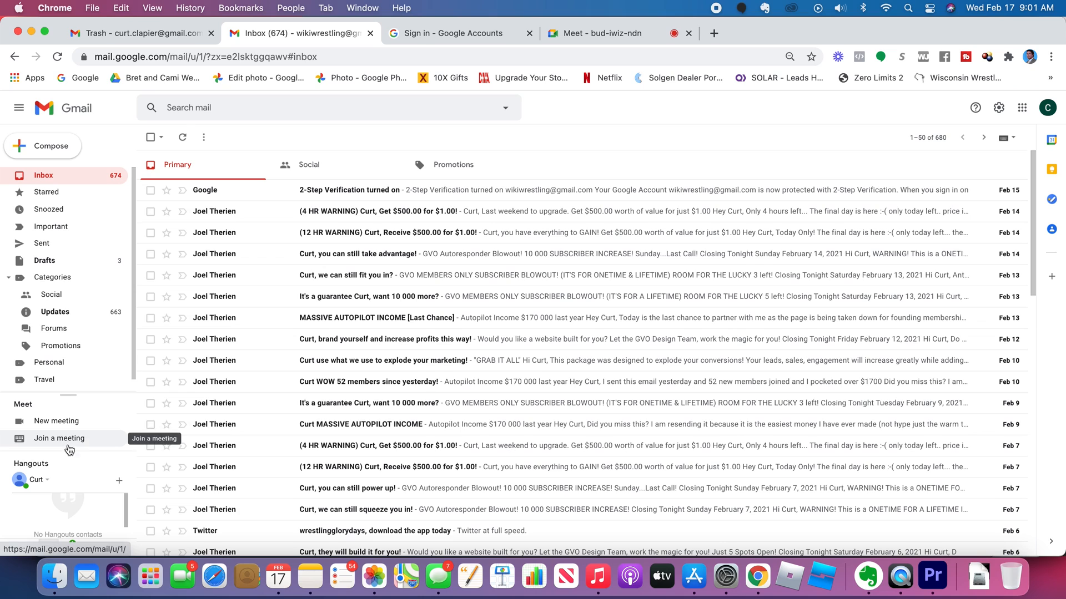